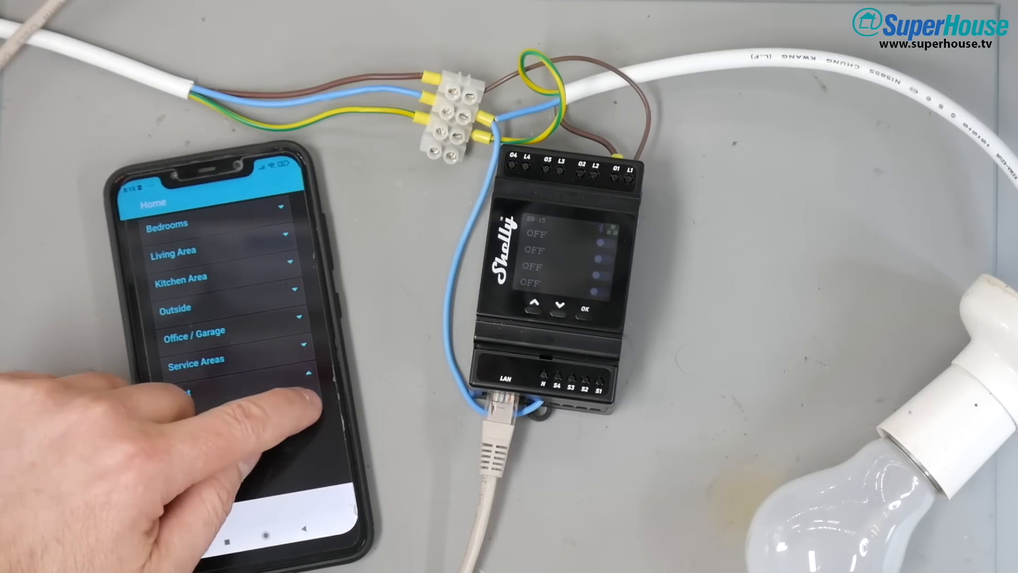
- Expand the Test area and toggle the Shelly Pro 4PM on to light the lamp
click(304, 401)
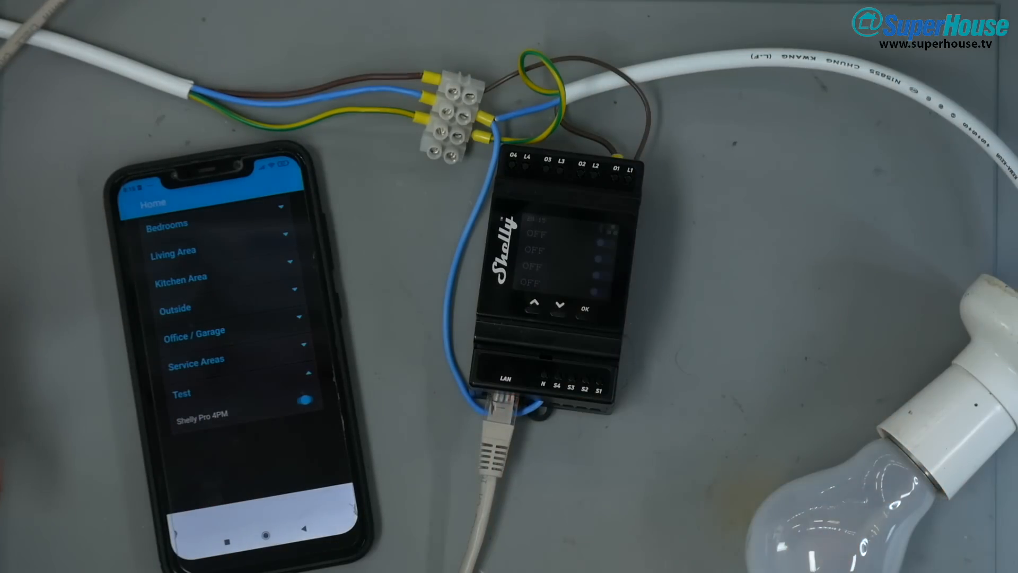
click(305, 401)
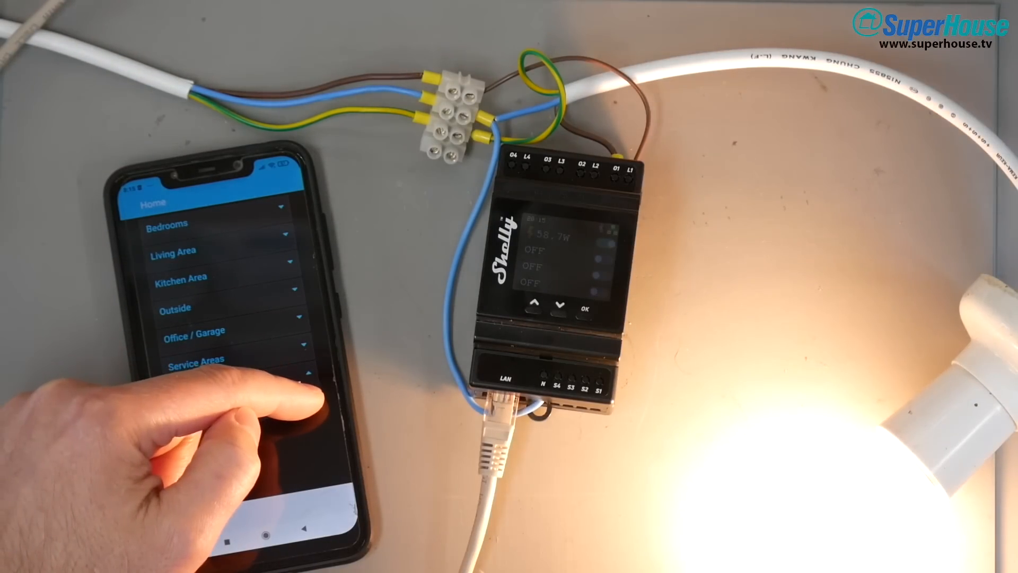